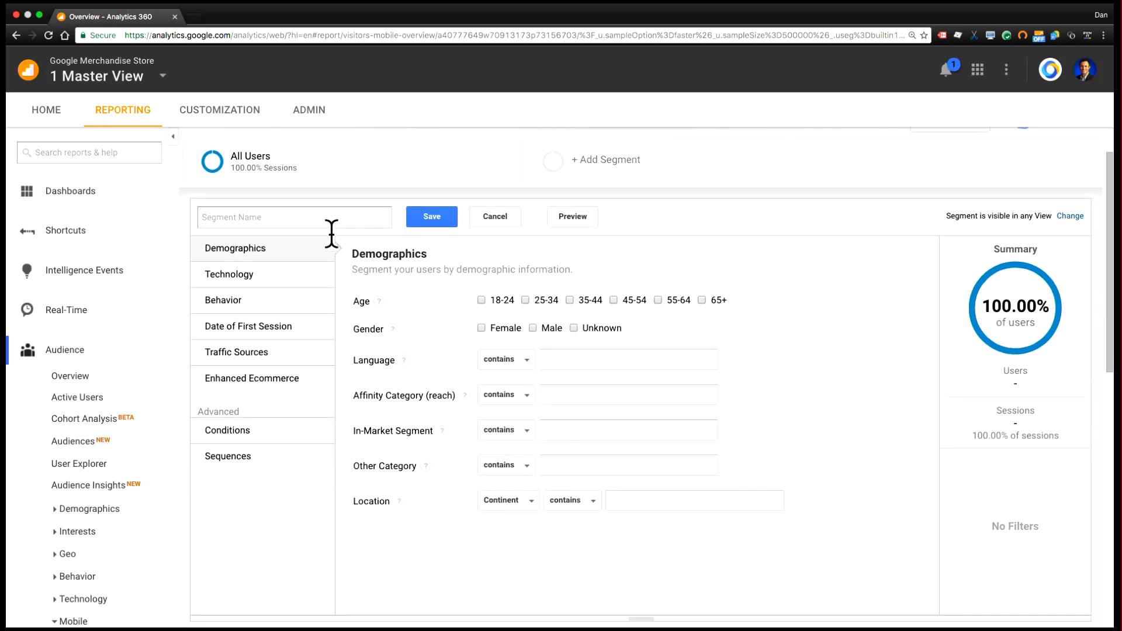
Step: Browse the Technology, Date of First Session and Enhanced Ecommerce segment categories
click(231, 274)
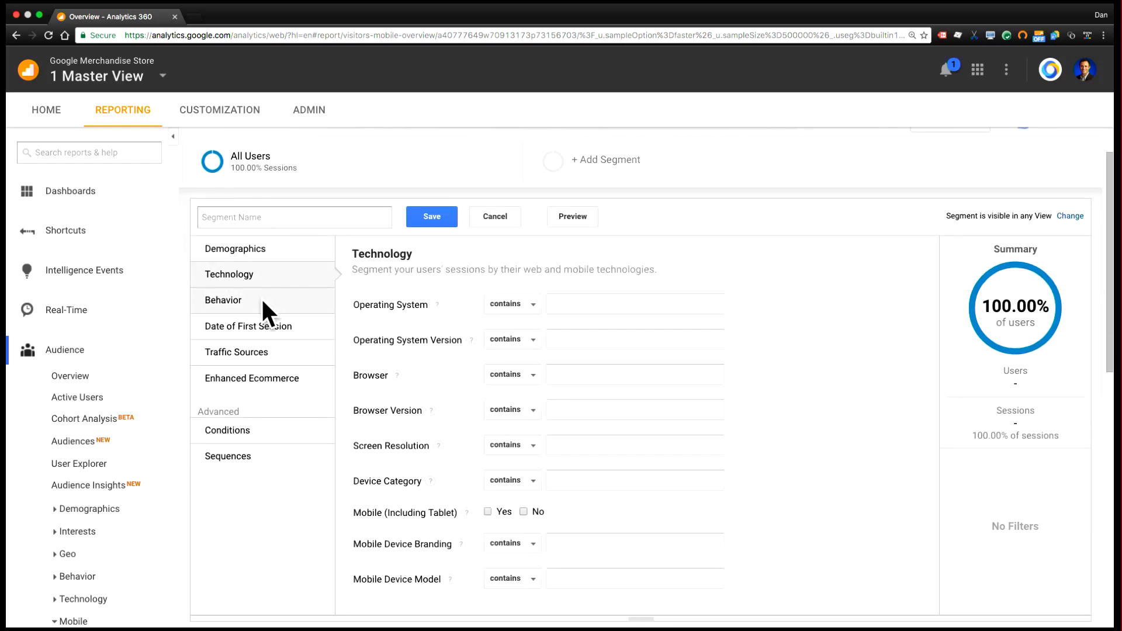
click(248, 326)
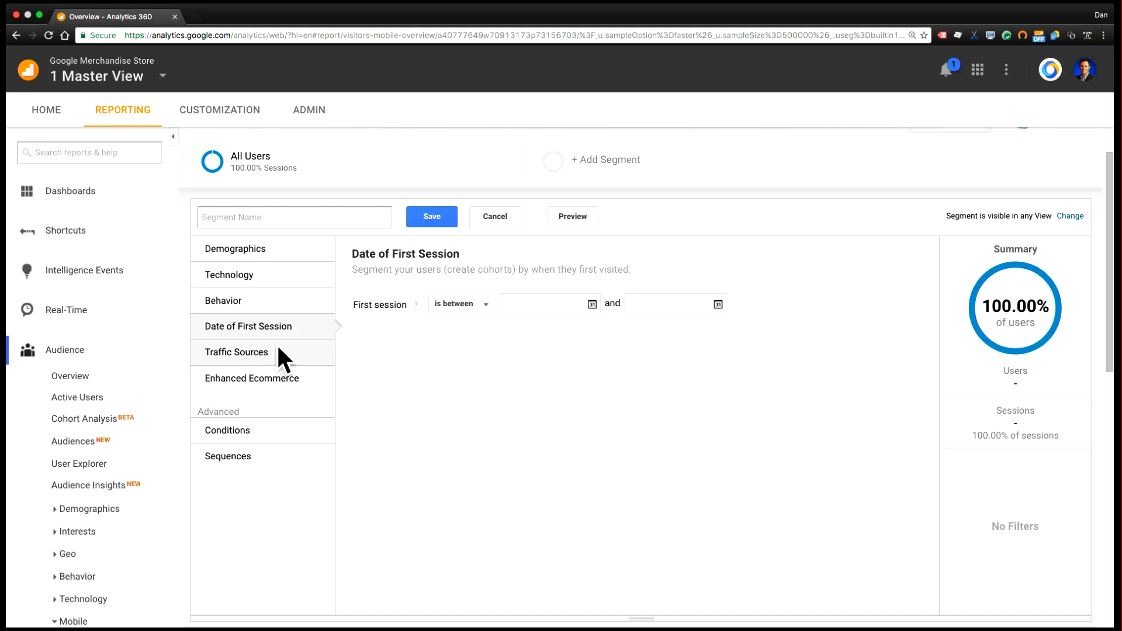
click(253, 378)
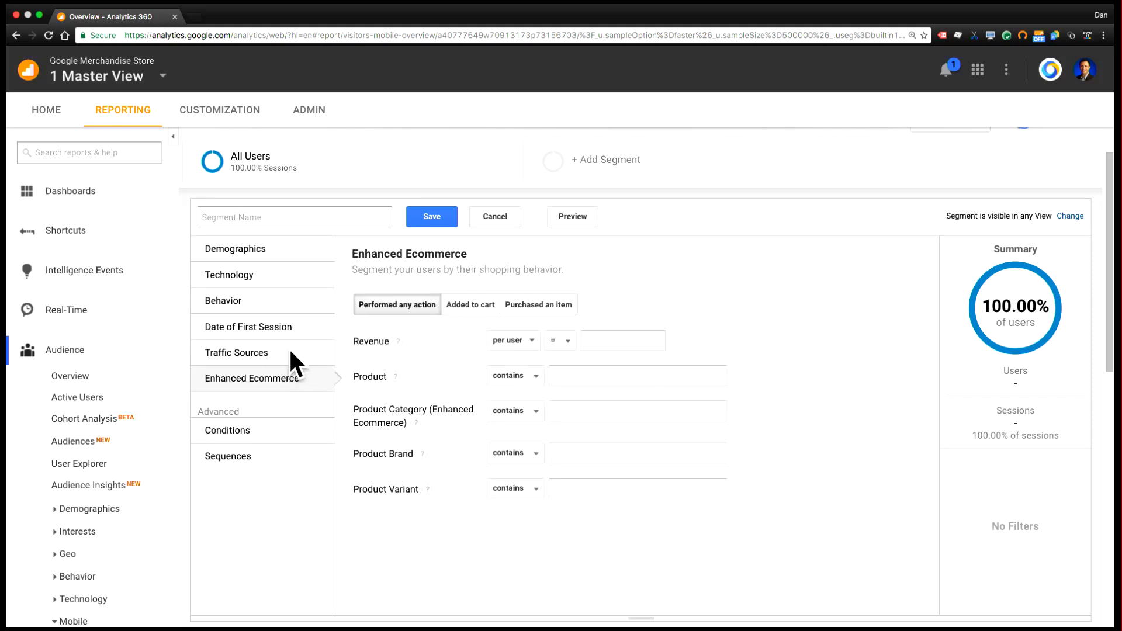
mouse_move(298, 428)
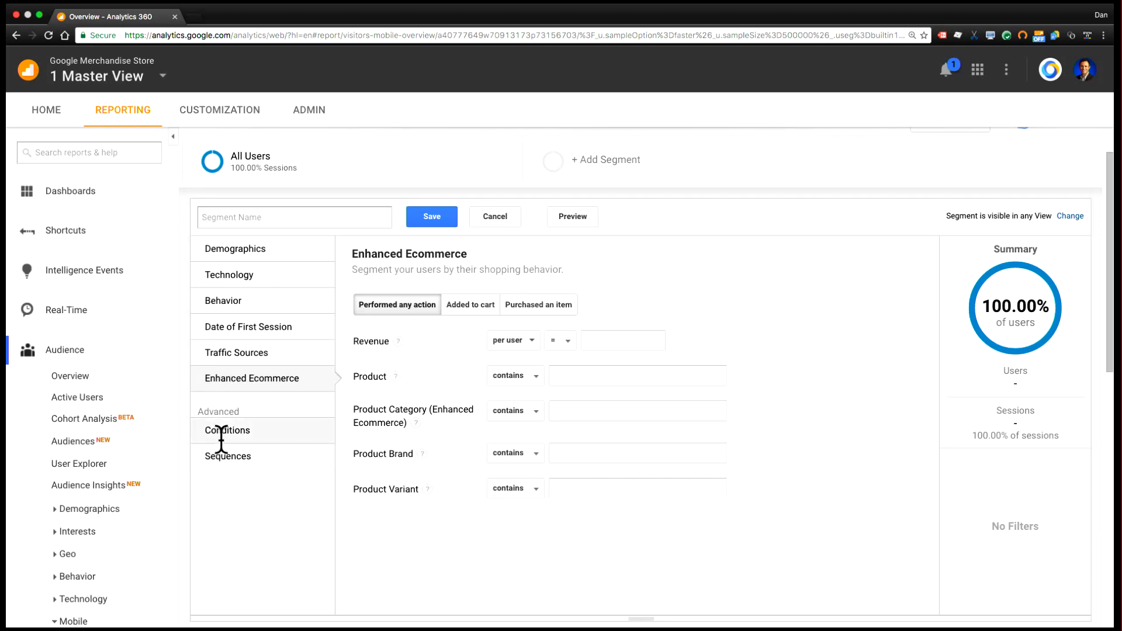
Step: Switch to Conditions and bring up the dimension list for the first sessions filter
click(228, 430)
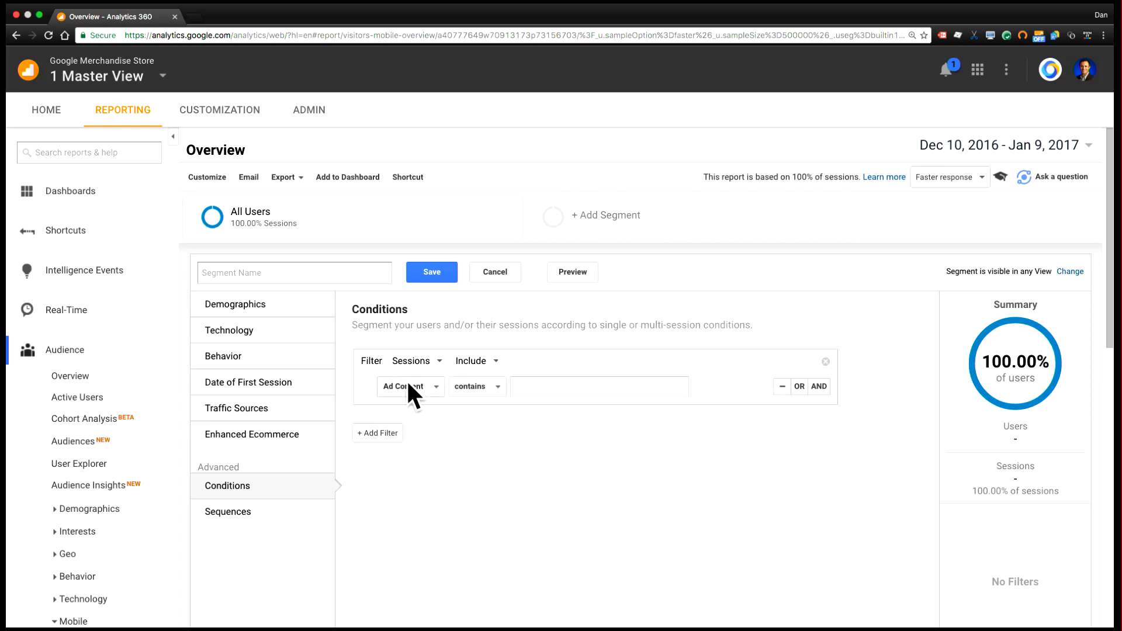
click(410, 387)
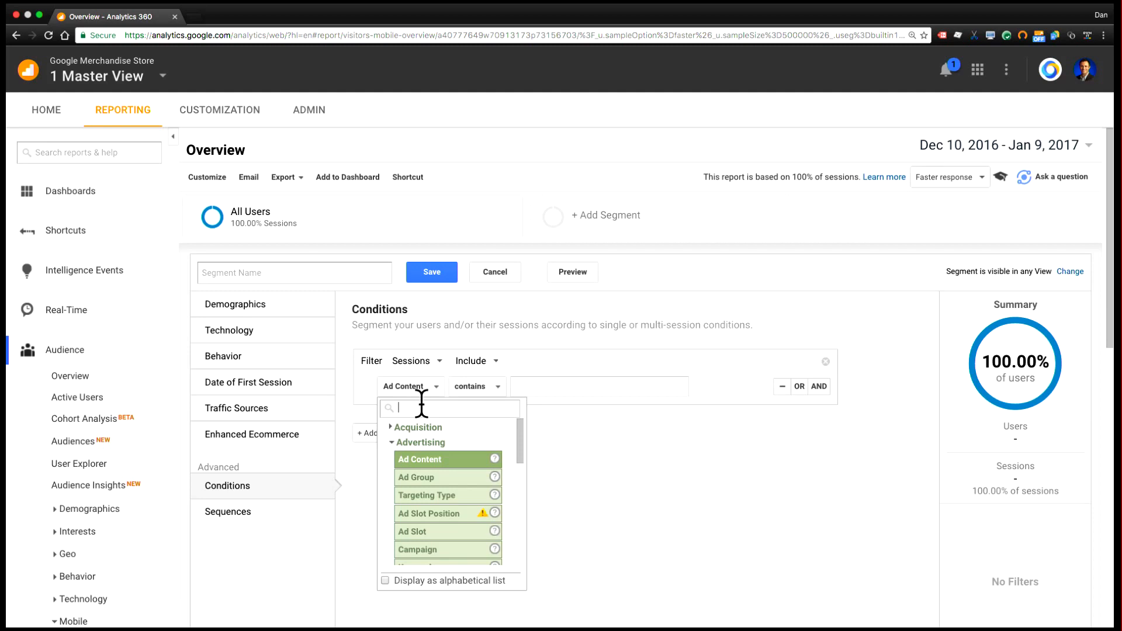
Step: Add condition Default Channel Grouping contains Display, then start a second AND condition
text(chann)
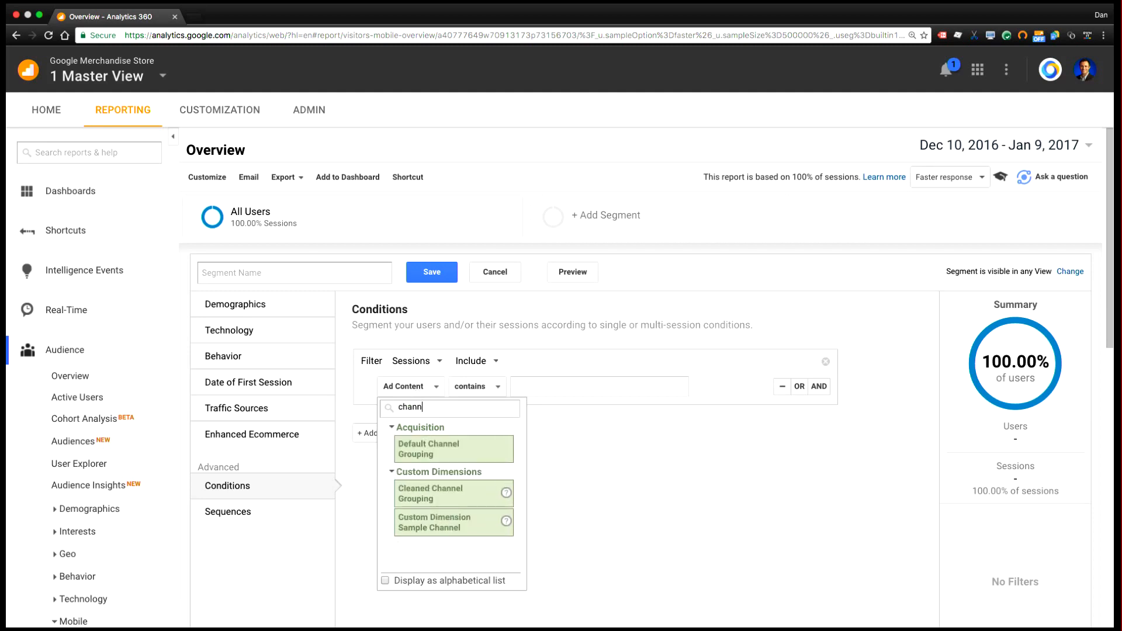
click(452, 449)
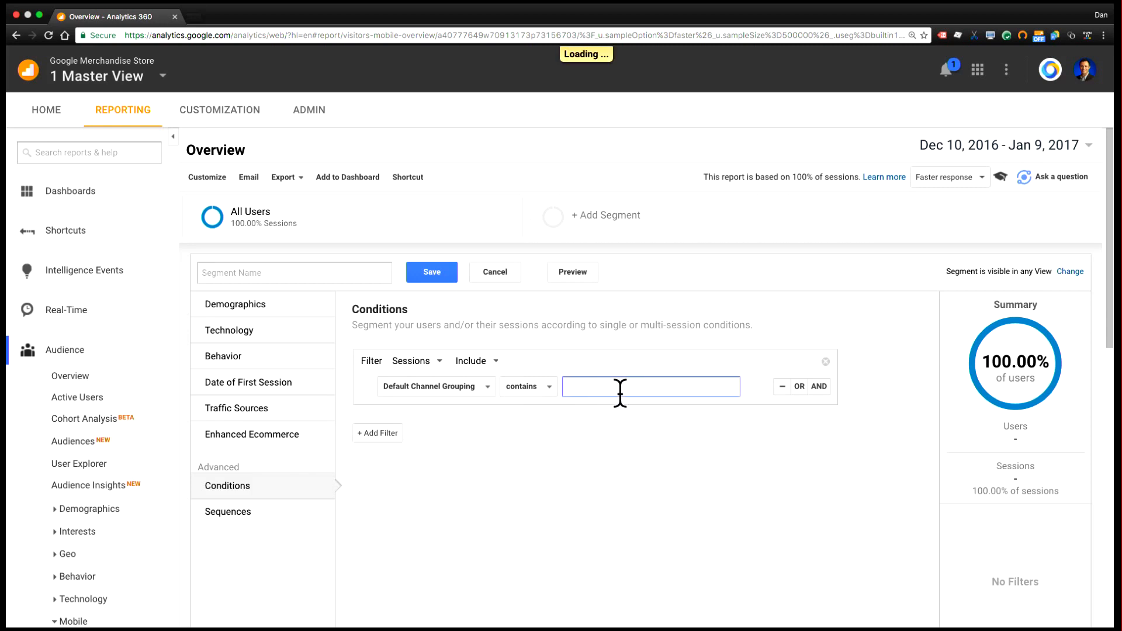
click(650, 386)
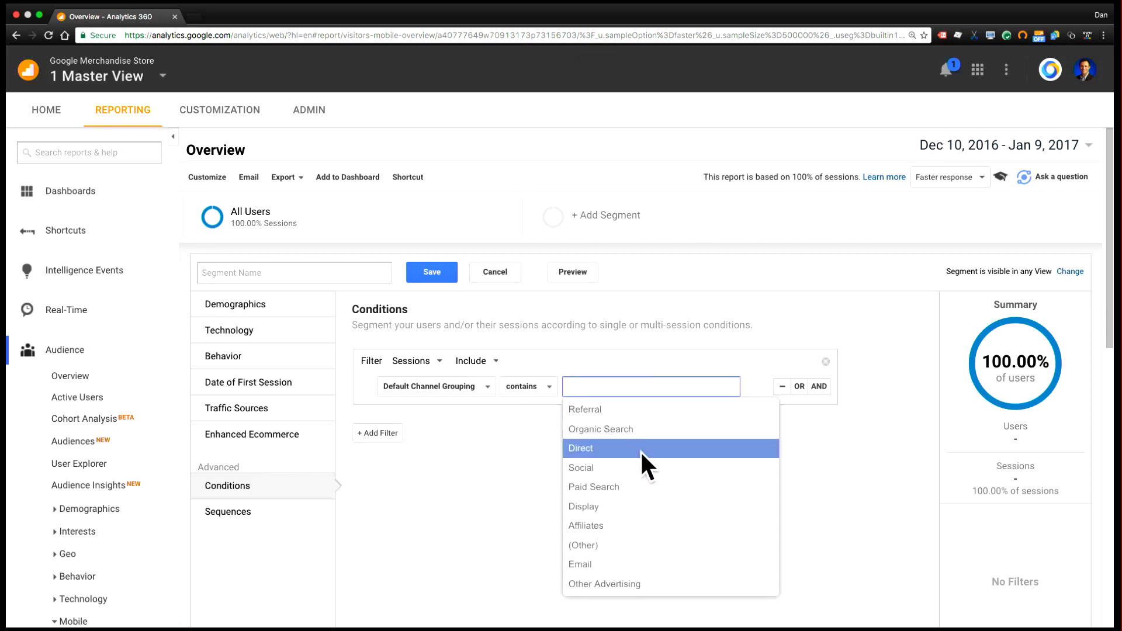
click(584, 506)
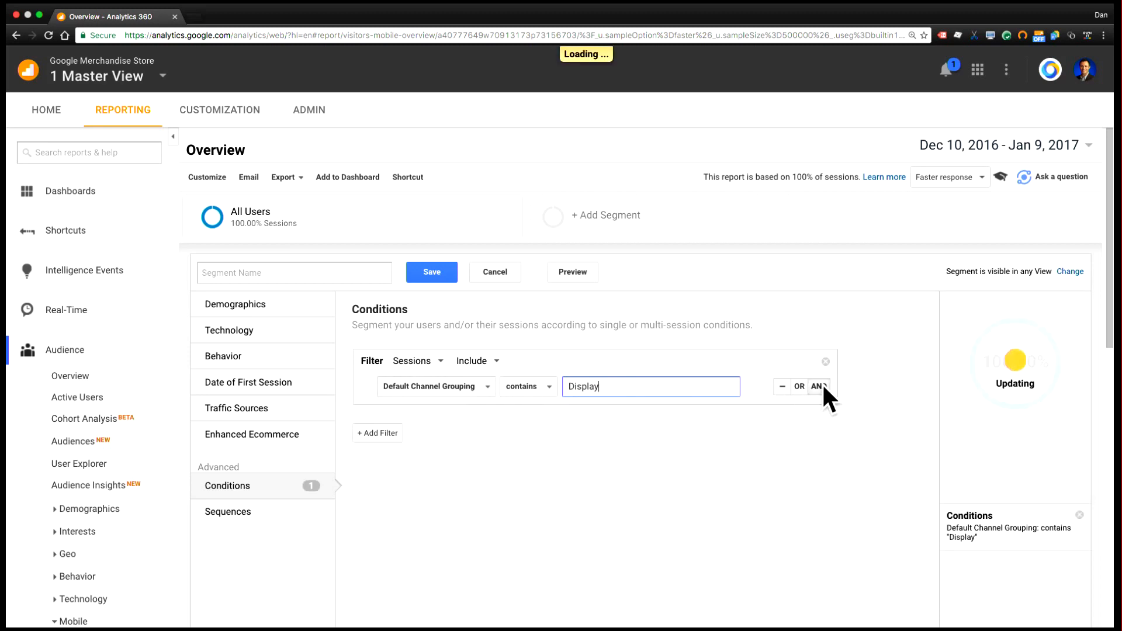
click(818, 387)
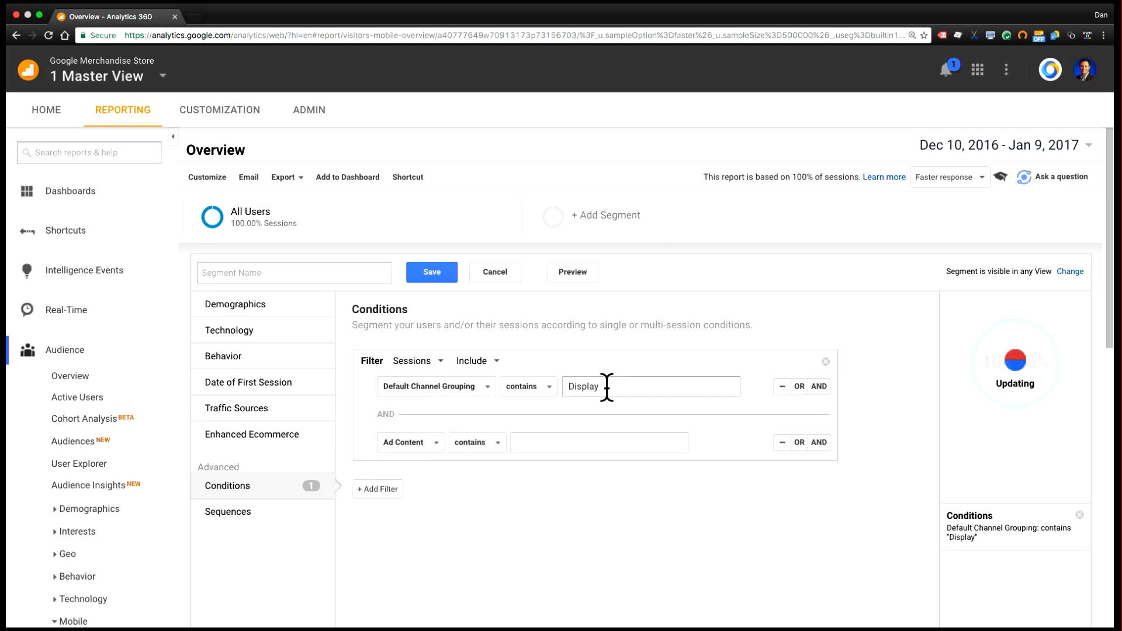
Step: Set the second condition to Product Adds To Cart per session > 0
click(407, 442)
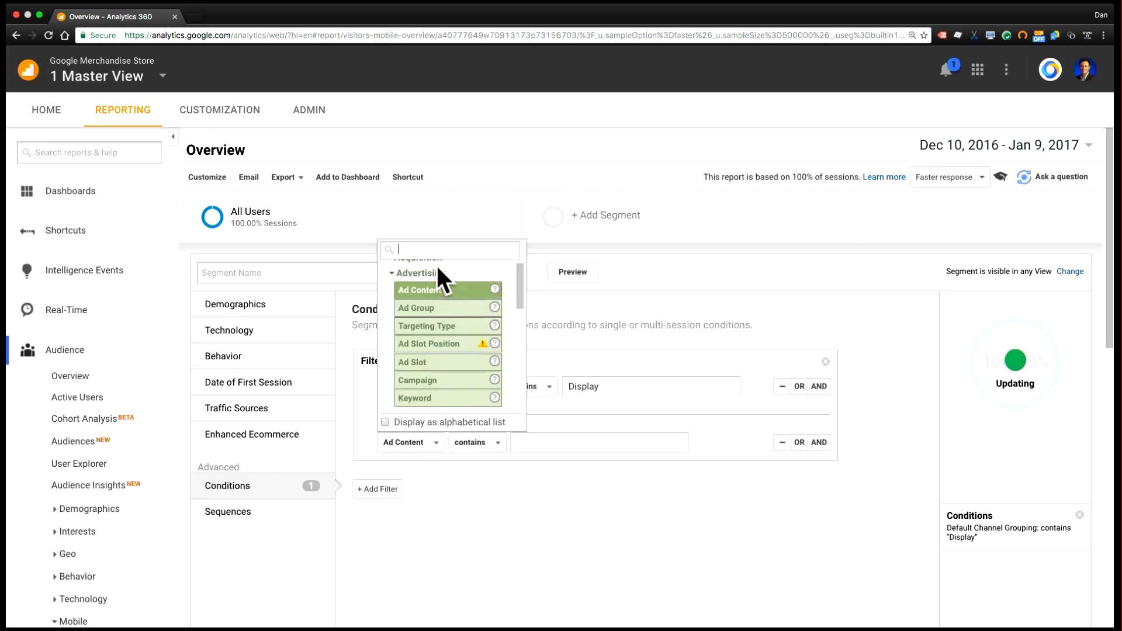
text(add)
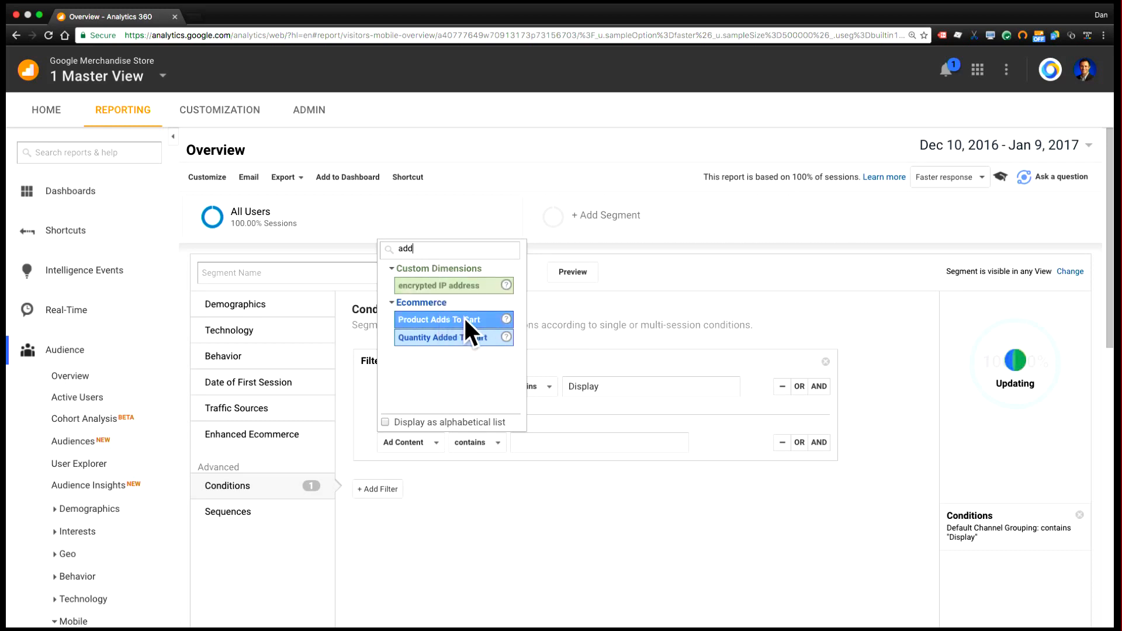
click(440, 319)
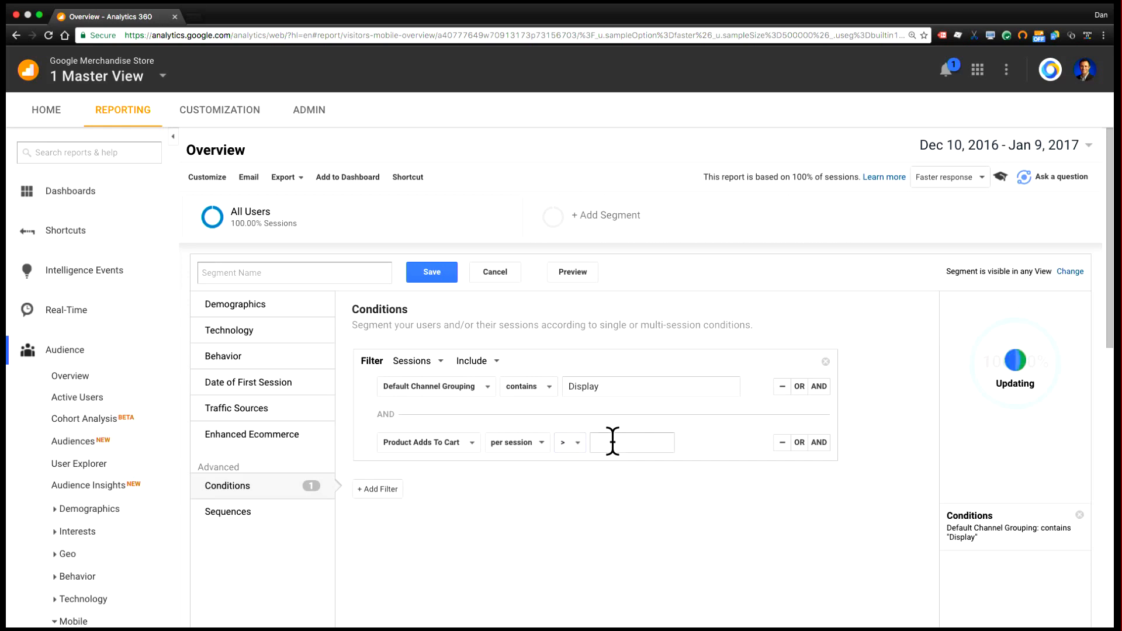
text(0)
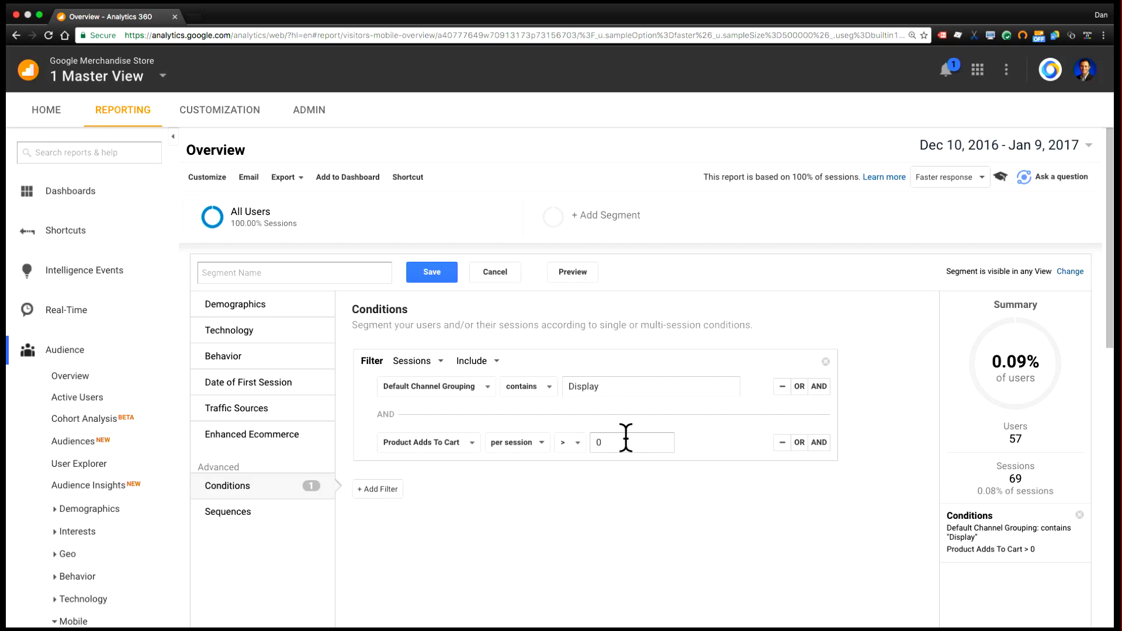
mouse_move(1011, 451)
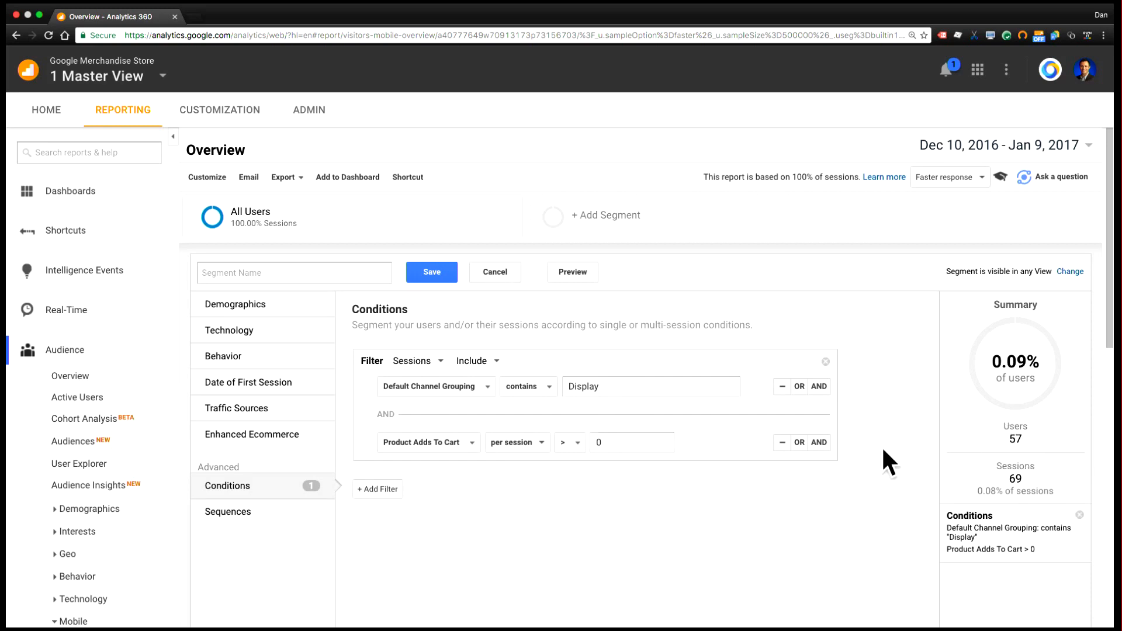
mouse_move(736, 425)
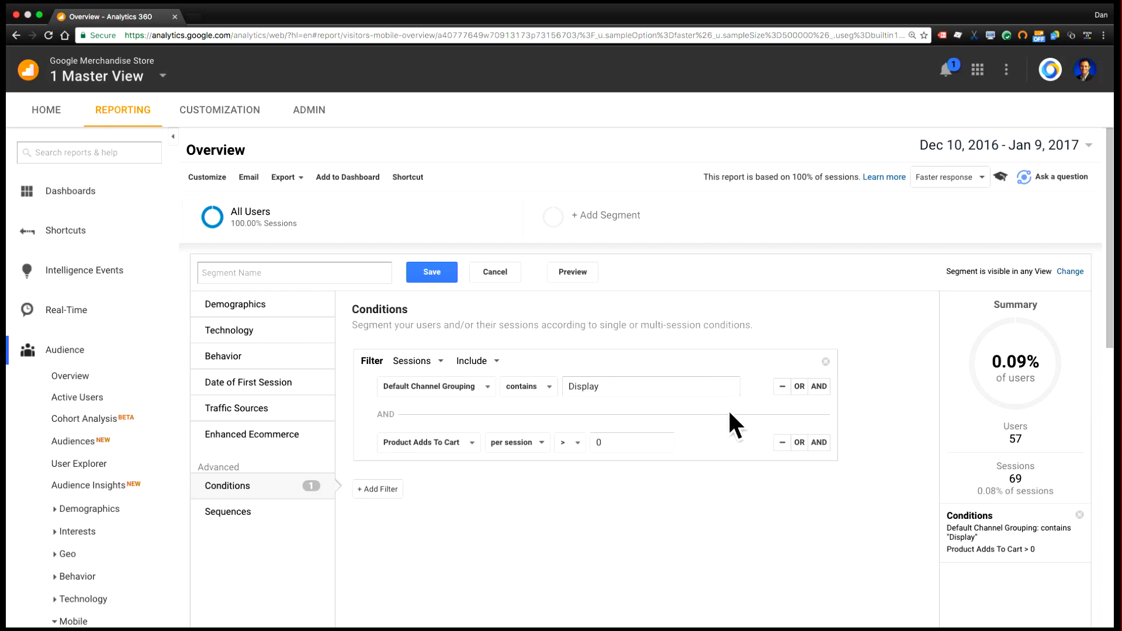
mouse_move(732, 419)
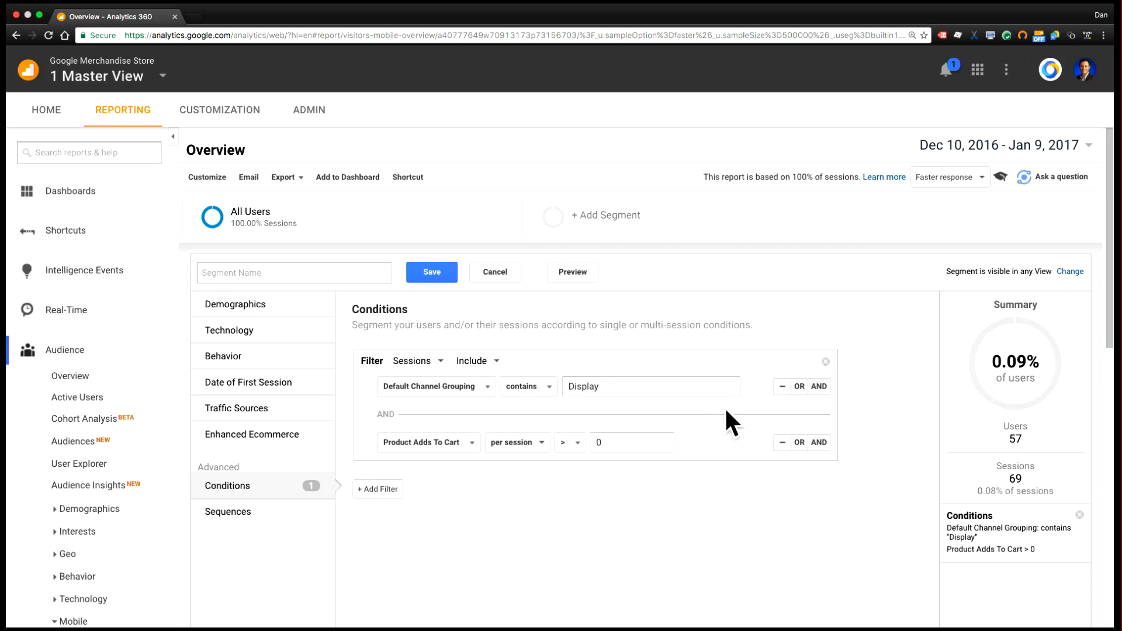
mouse_move(340, 487)
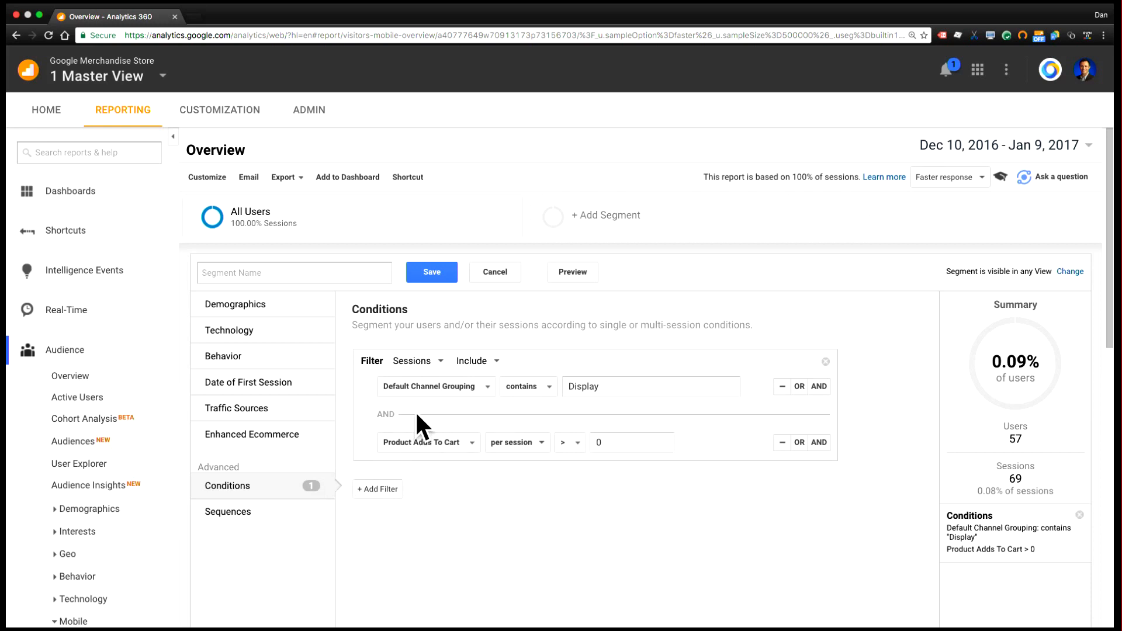
mouse_move(428, 419)
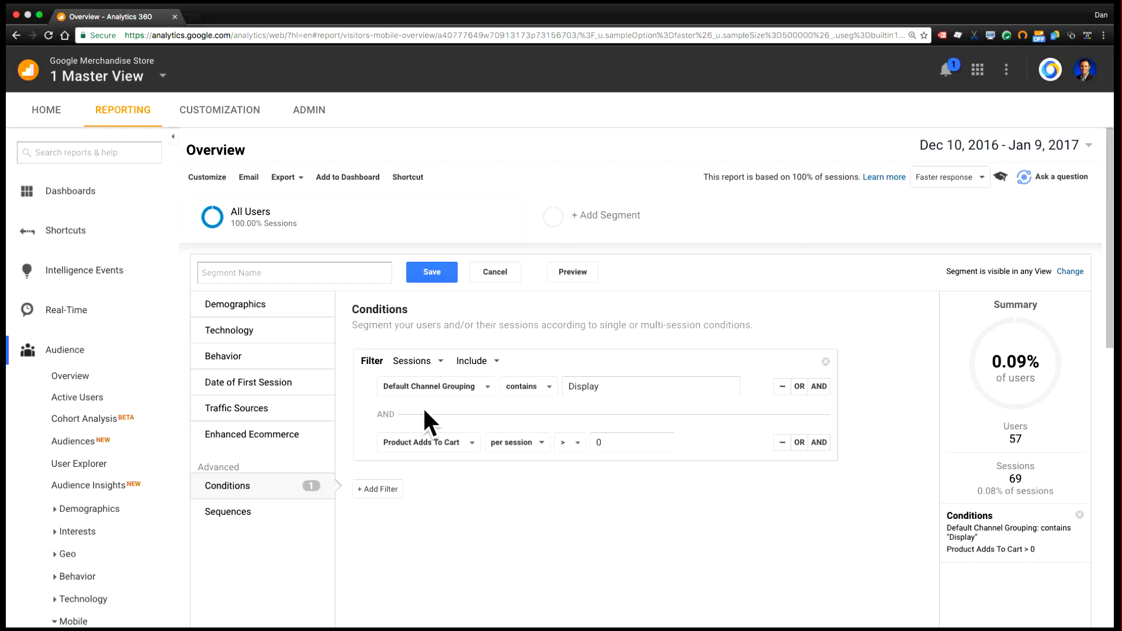